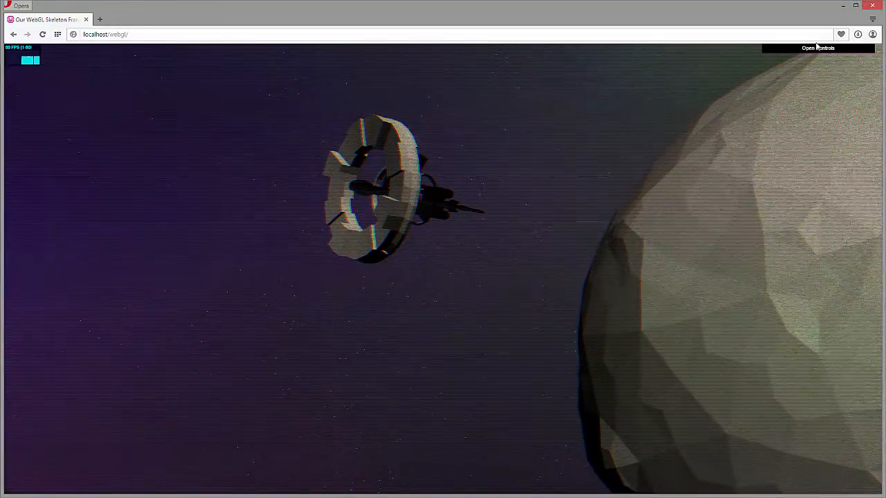
- Expand the dat.GUI 'Open Controls' panel at the top right of the scene
left_click(818, 48)
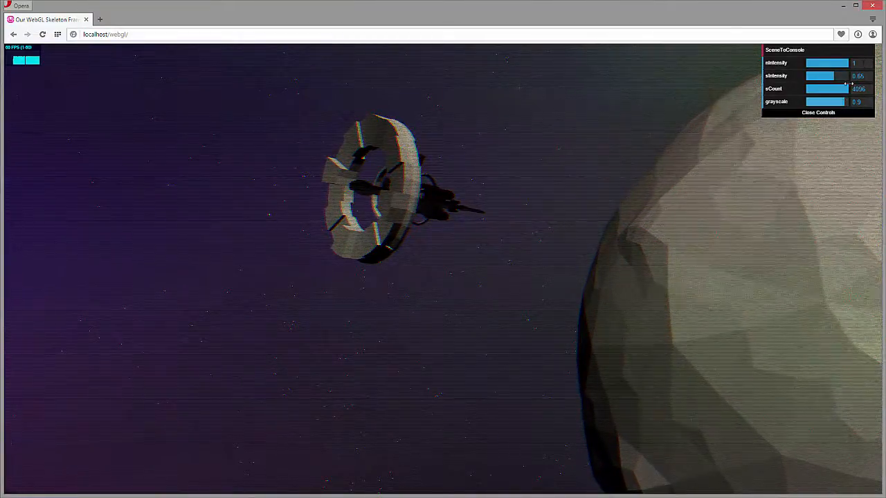
- Try lower nIntensity noise values, then return nIntensity to 1
left_click_drag(848, 63, 808, 63)
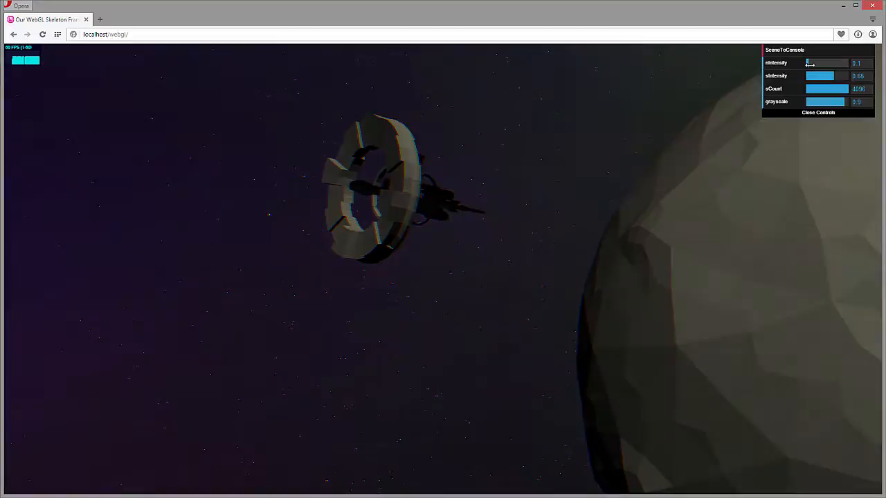
left_click_drag(808, 63, 812, 63)
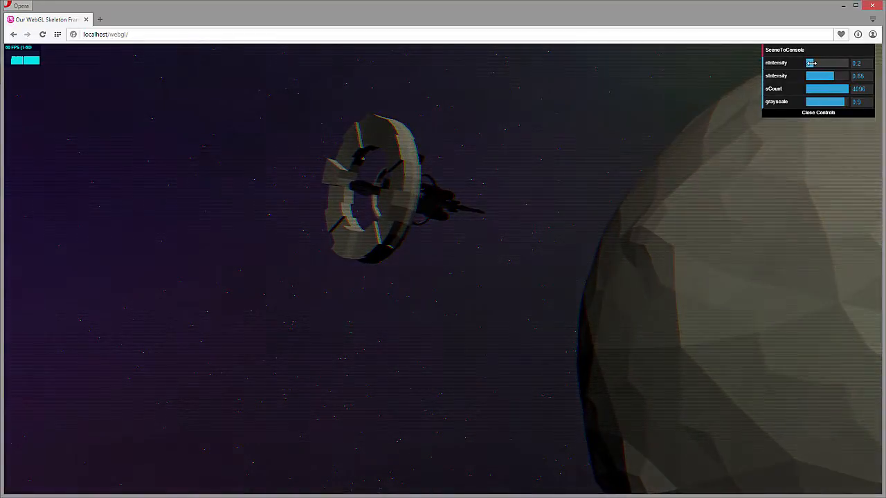
left_click_drag(811, 63, 831, 63)
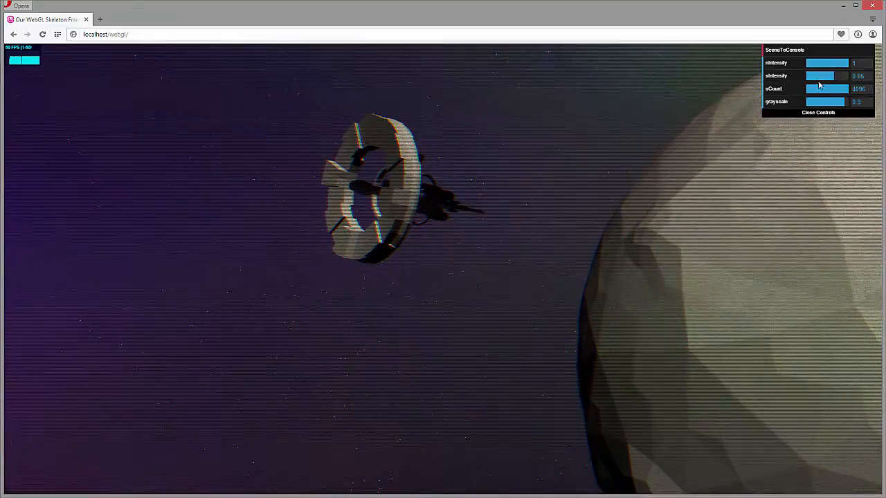
- Slide sIntensity through low values up to its maximum of 1
left_click_drag(820, 76, 792, 75)
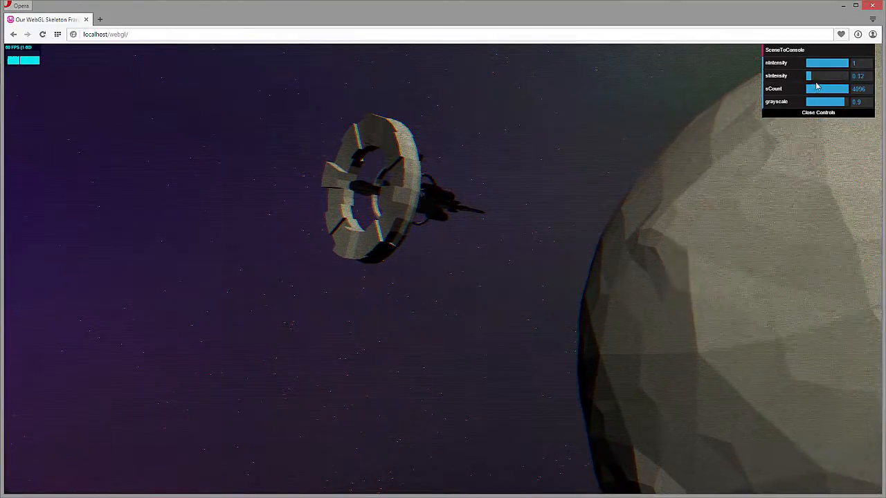
left_click_drag(811, 76, 836, 76)
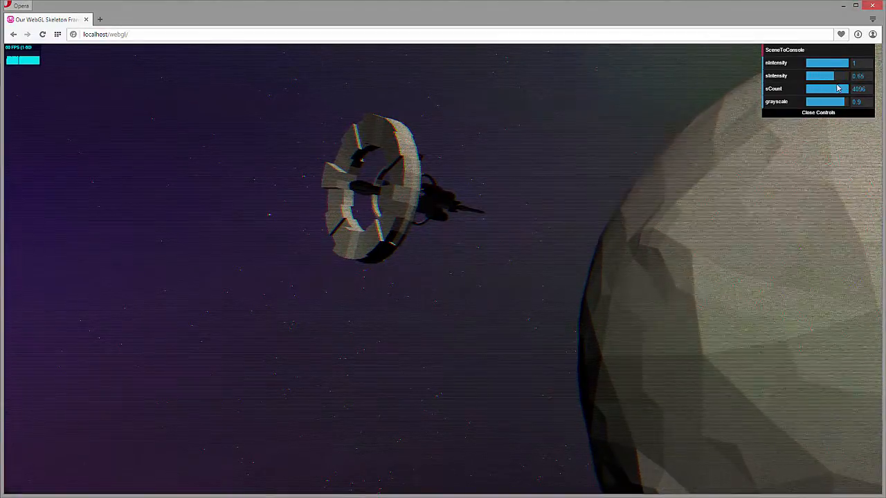
left_click_drag(820, 76, 840, 76)
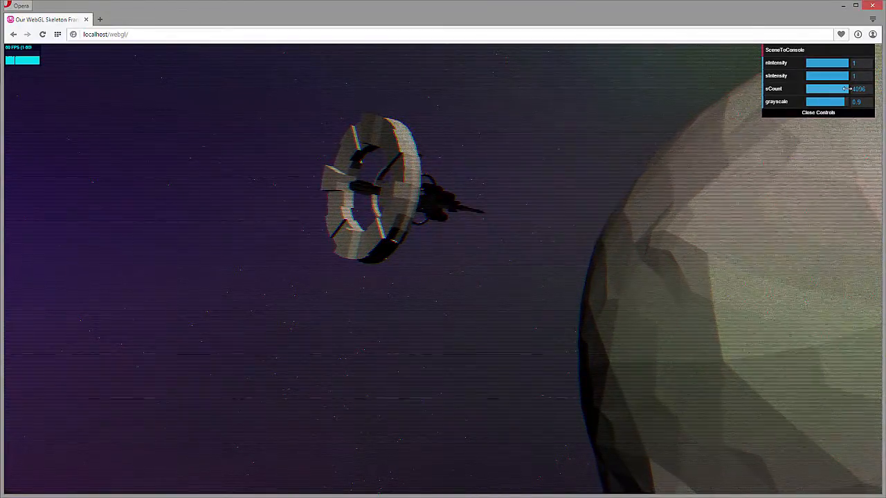
- Set sCount to about 1465 and lower grayscale to 0.64
left_click_drag(845, 89, 812, 89)
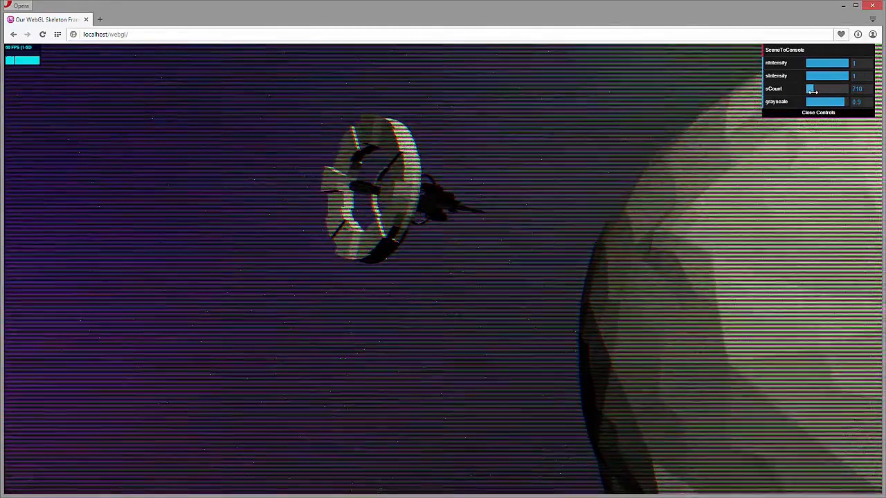
left_click_drag(811, 89, 827, 89)
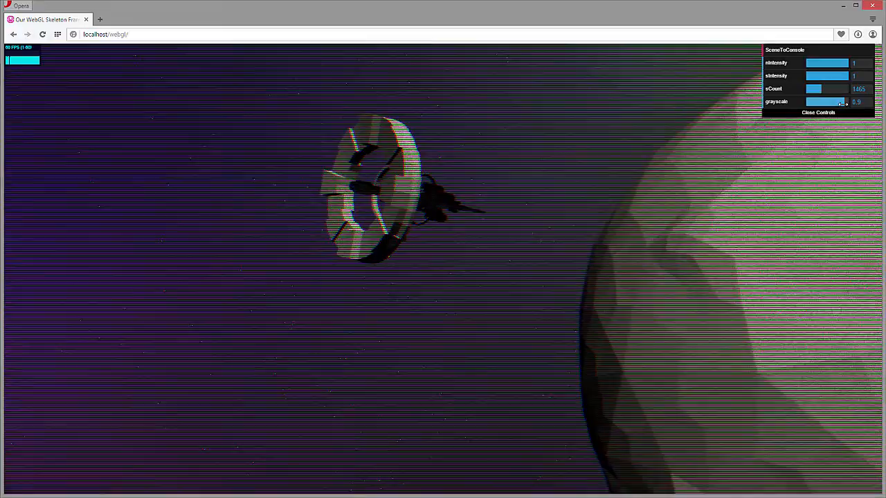
left_click_drag(841, 102, 834, 102)
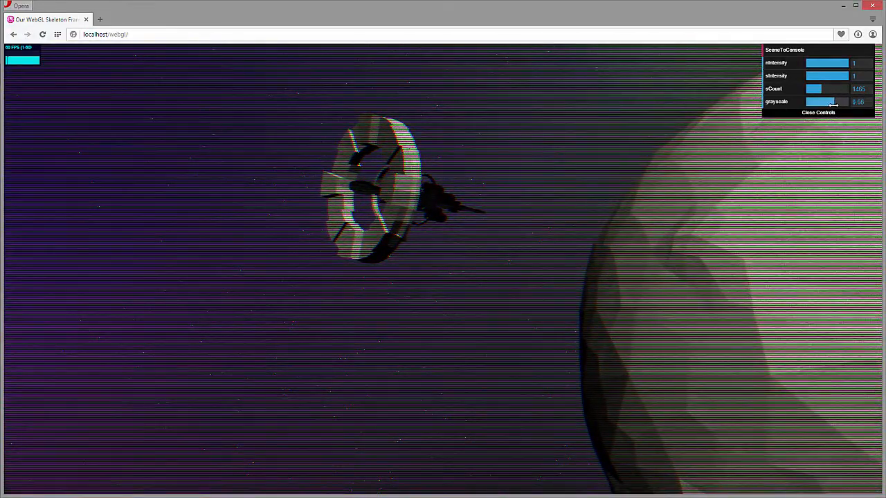
left_click_drag(834, 102, 832, 102)
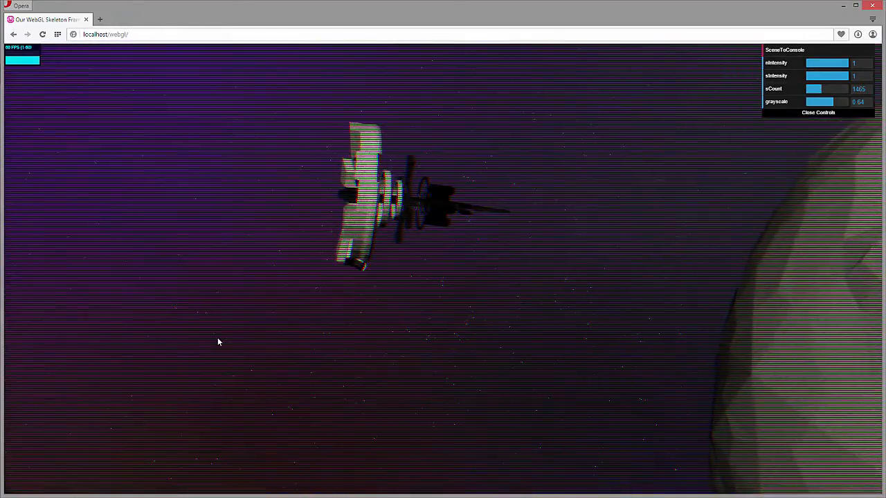
mouse_move(846, 6)
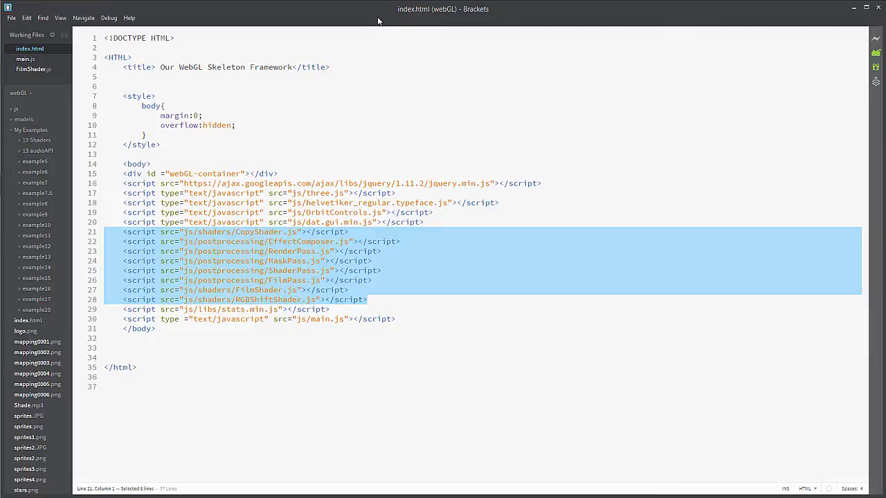
mouse_move(398, 27)
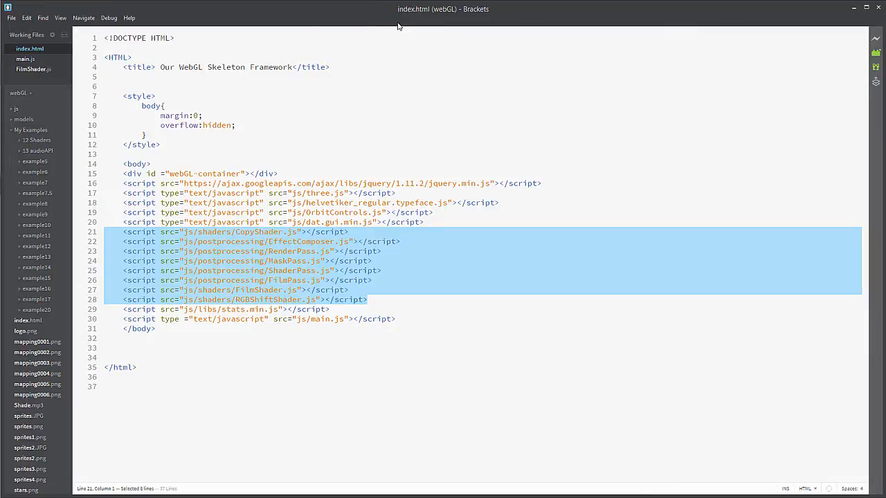
mouse_move(369, 163)
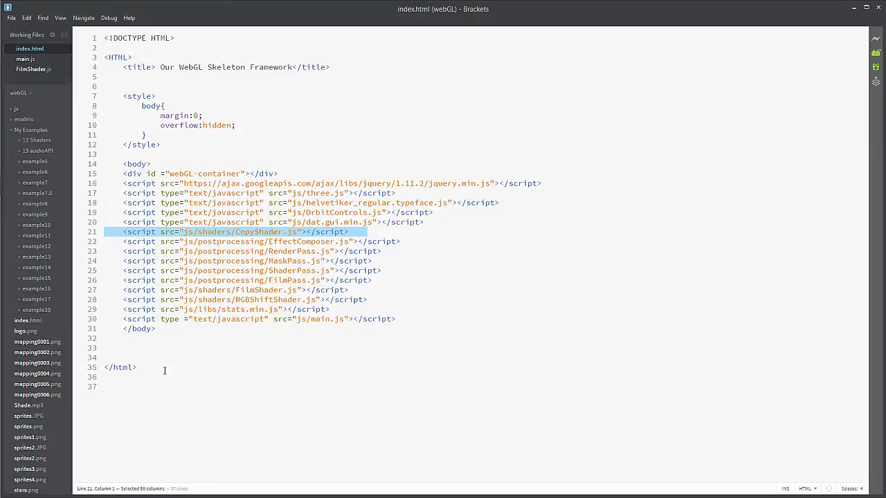
- Move the CopyShader script include below the FilmPass script line
key("Delete")
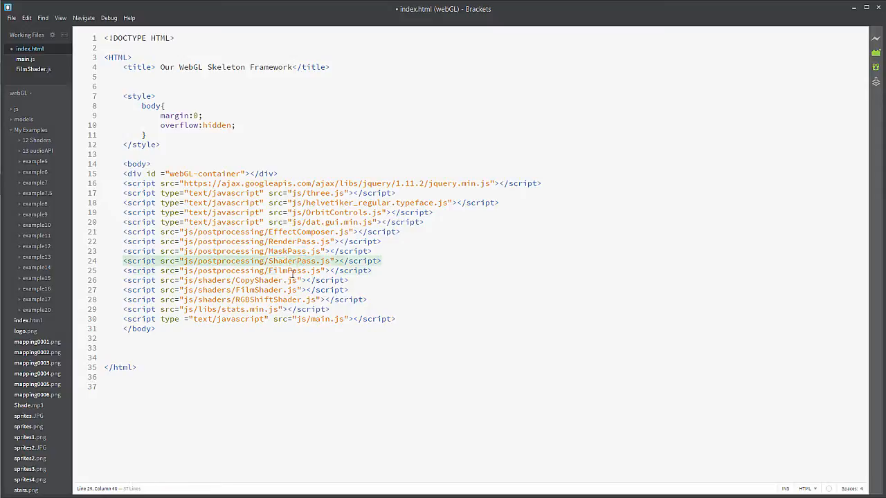
double_click(286, 270)
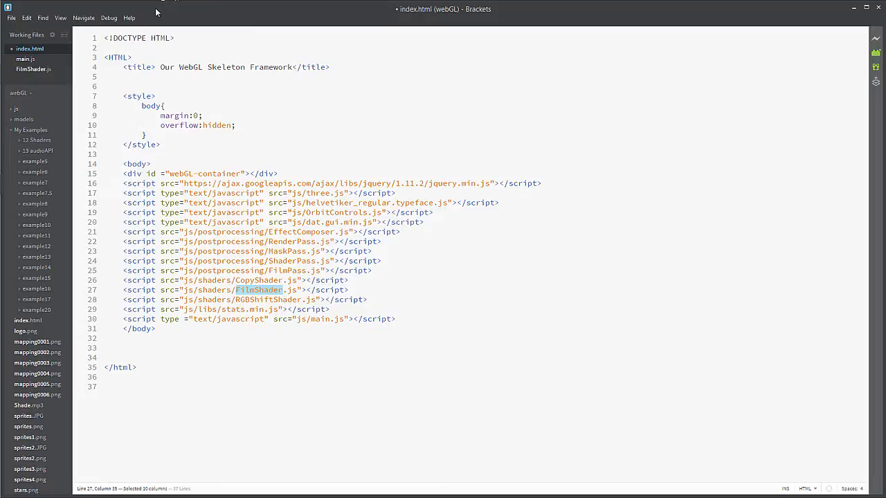
mouse_move(26, 59)
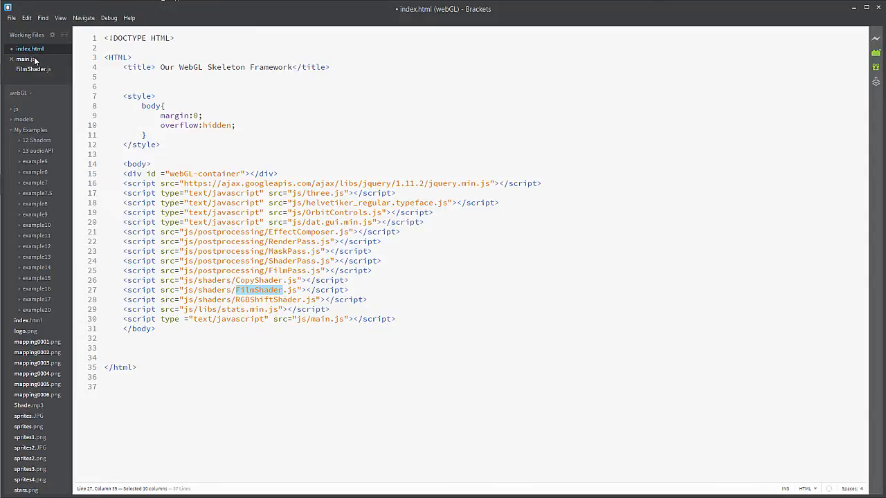
- Open main.js and review the datGUI defaults, highlighting sCount and grayscale
left_click(26, 60)
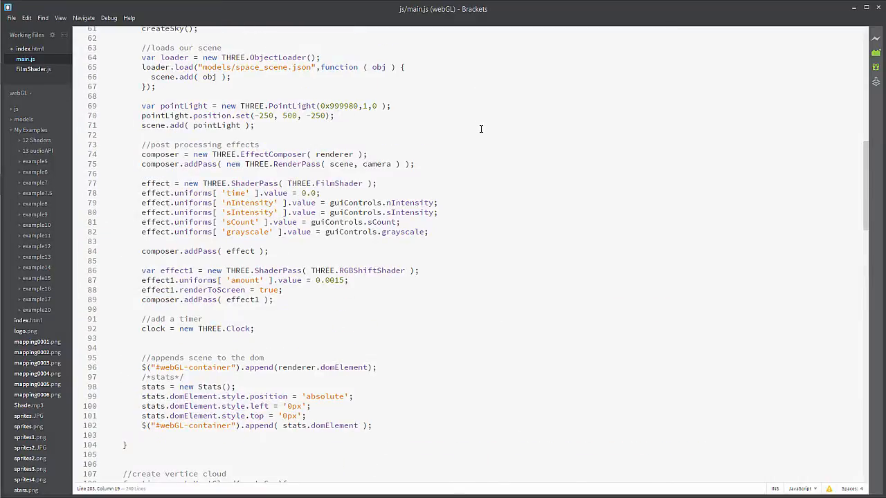
scroll("up", 3)
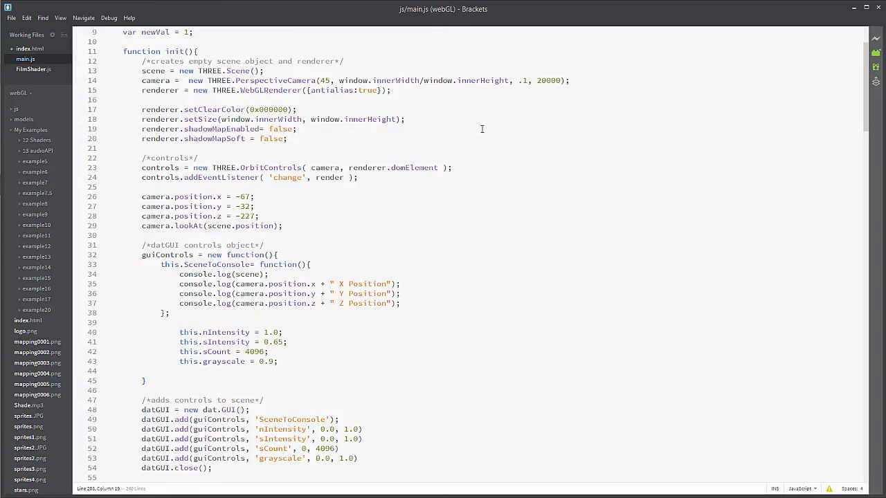
scroll("down", 3)
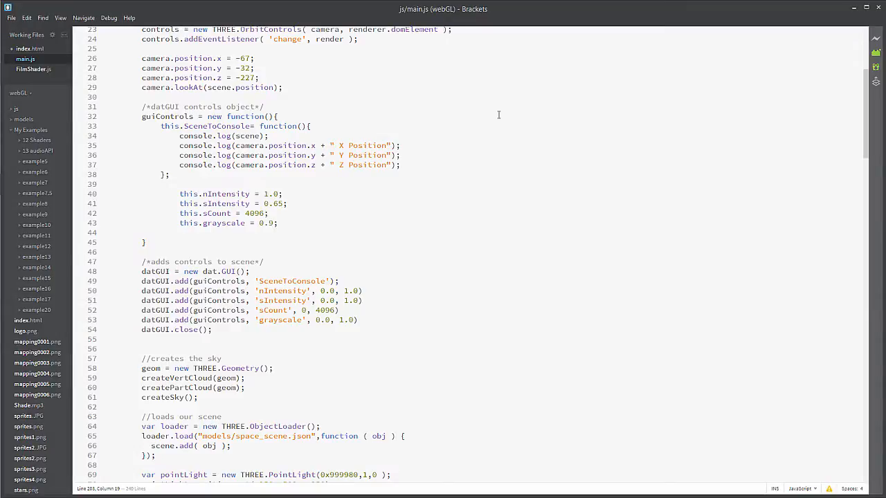
mouse_move(529, 126)
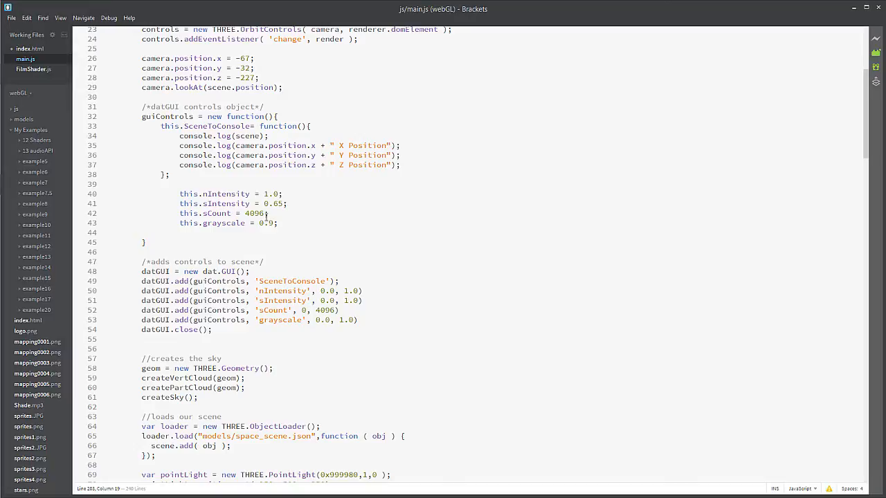
double_click(225, 193)
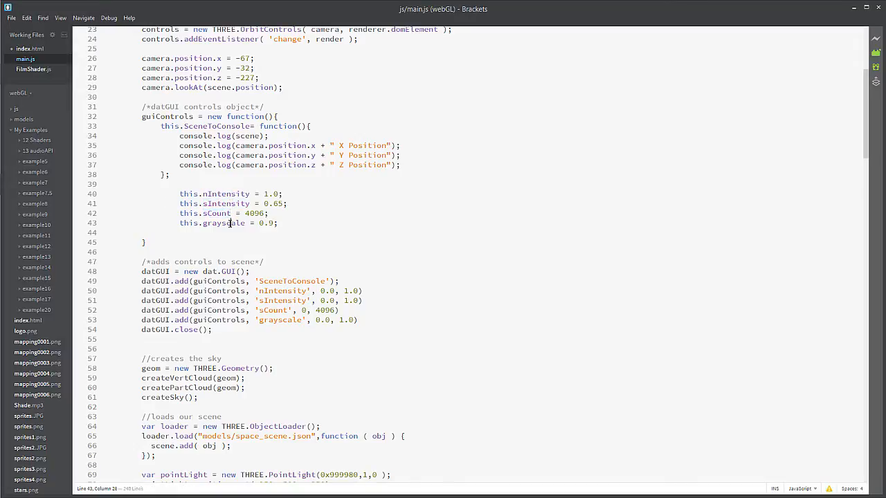
double_click(223, 223)
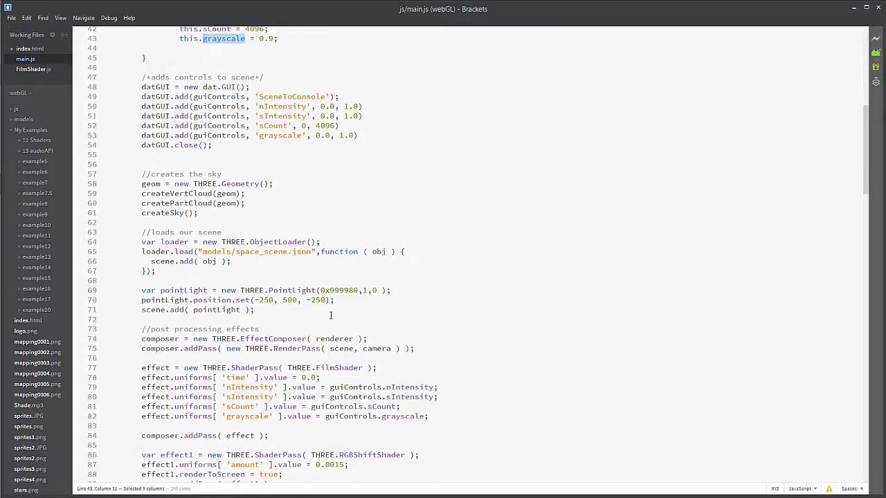
scroll("down", 3)
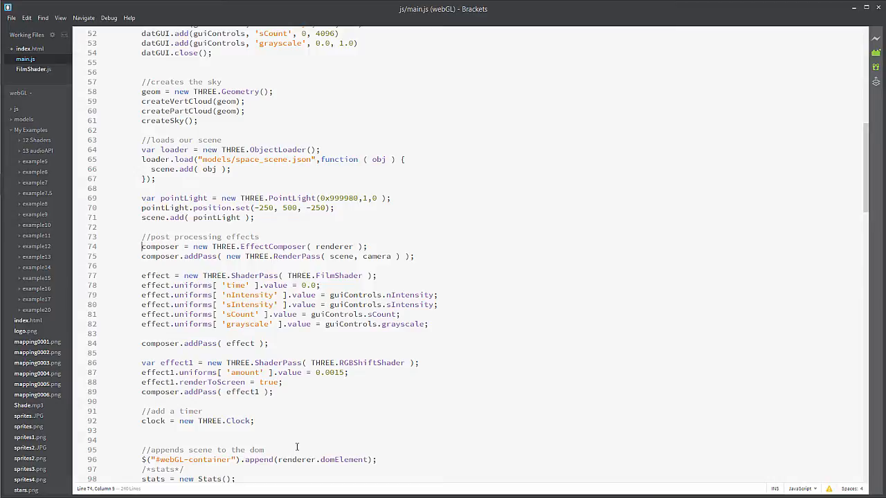
mouse_move(202, 229)
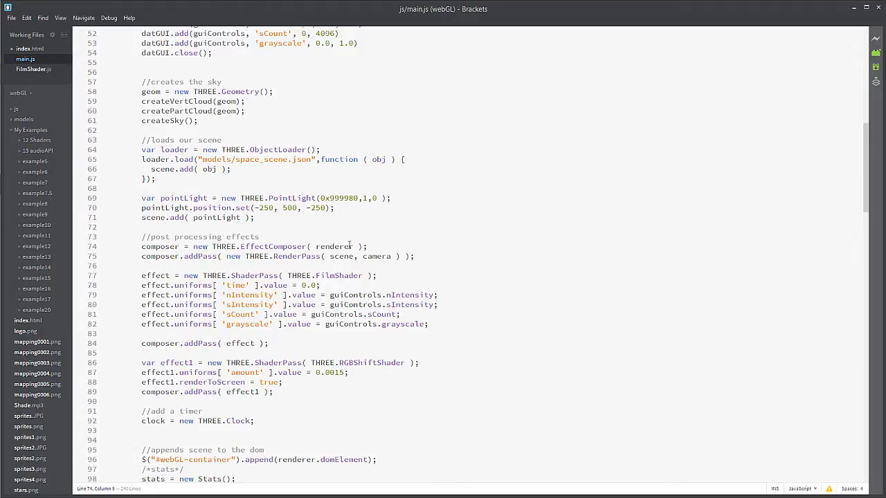
double_click(334, 246)
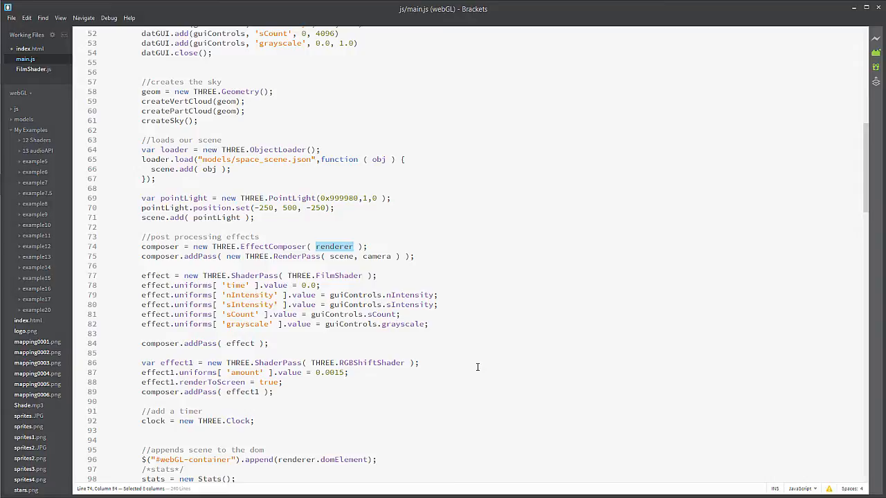
mouse_move(440, 346)
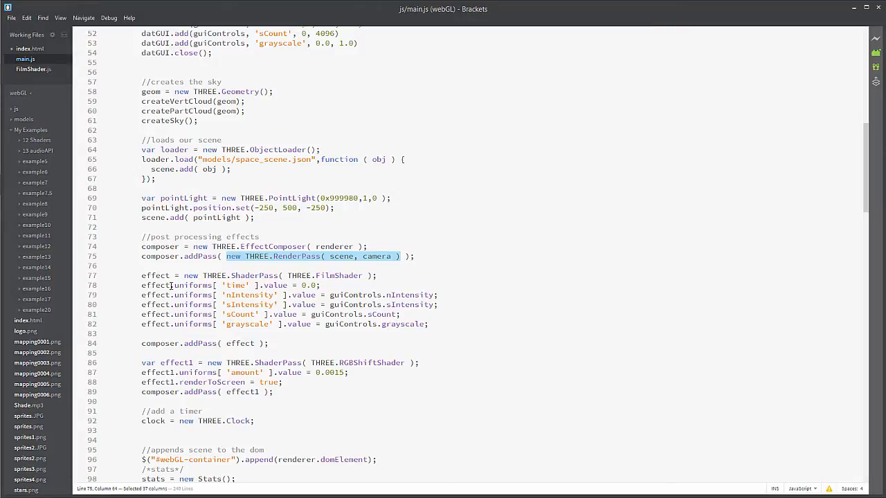
mouse_move(323, 281)
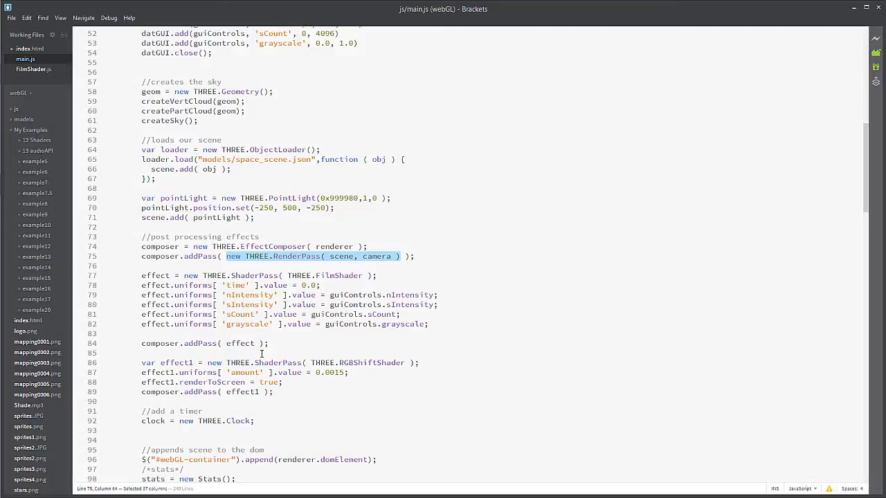
mouse_move(263, 350)
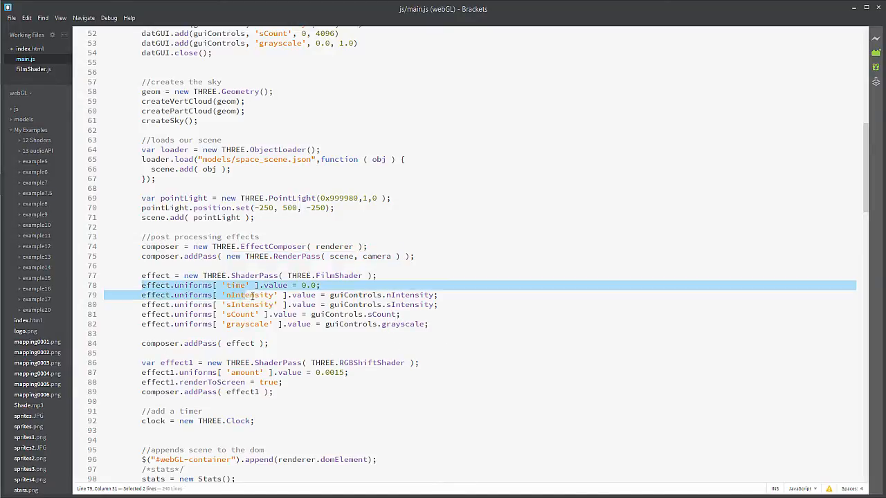
left_click(256, 285)
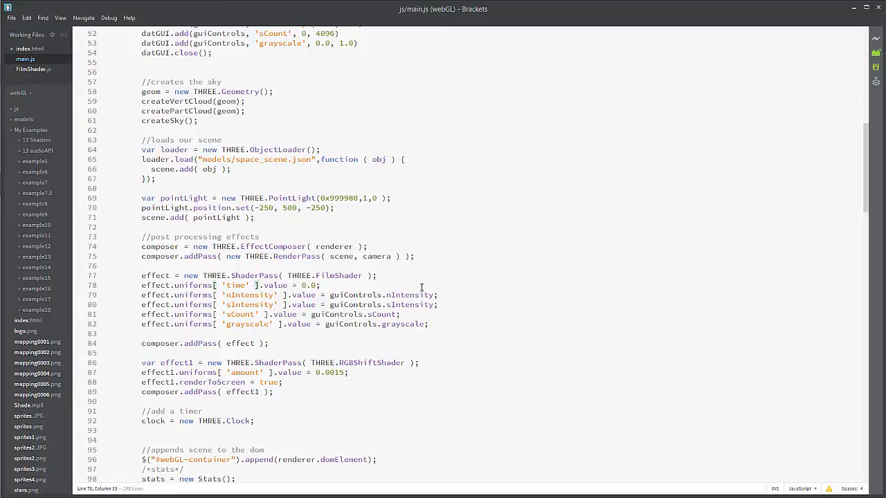
mouse_move(457, 297)
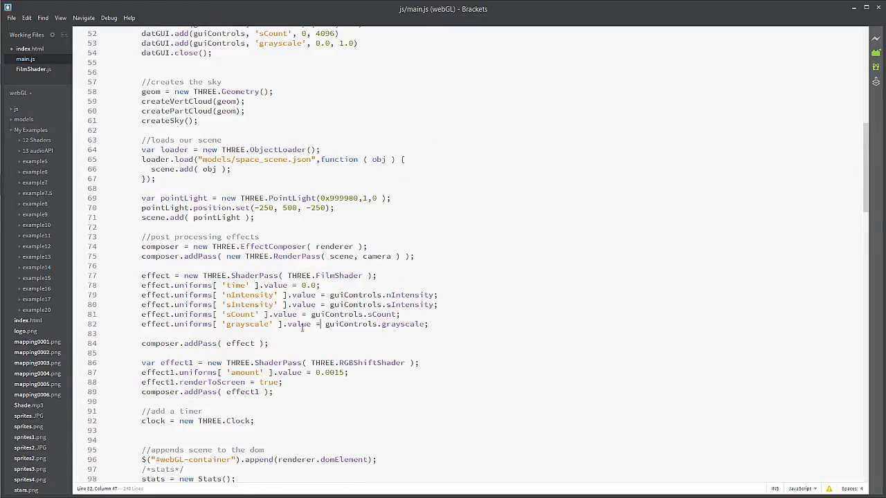
mouse_move(237, 297)
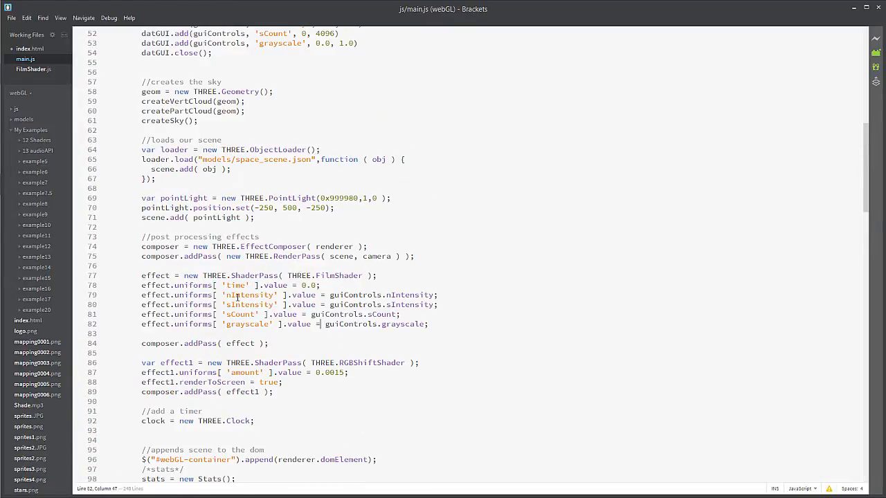
double_click(251, 295)
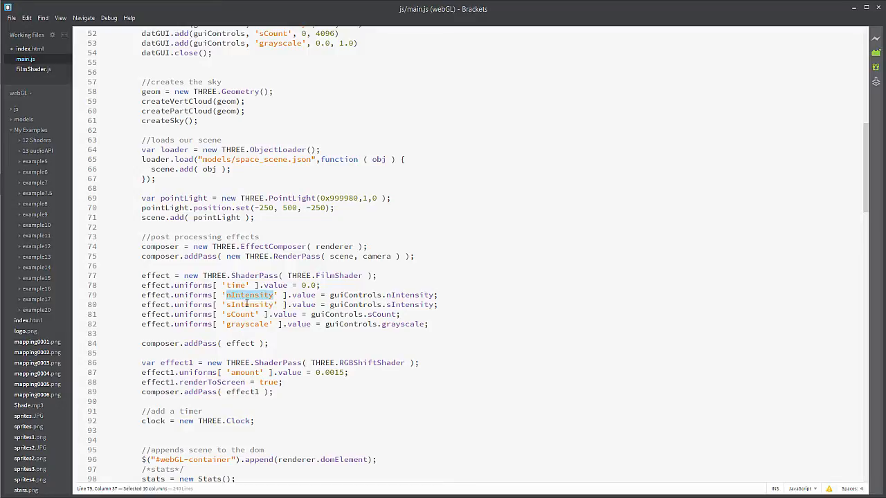
double_click(248, 324)
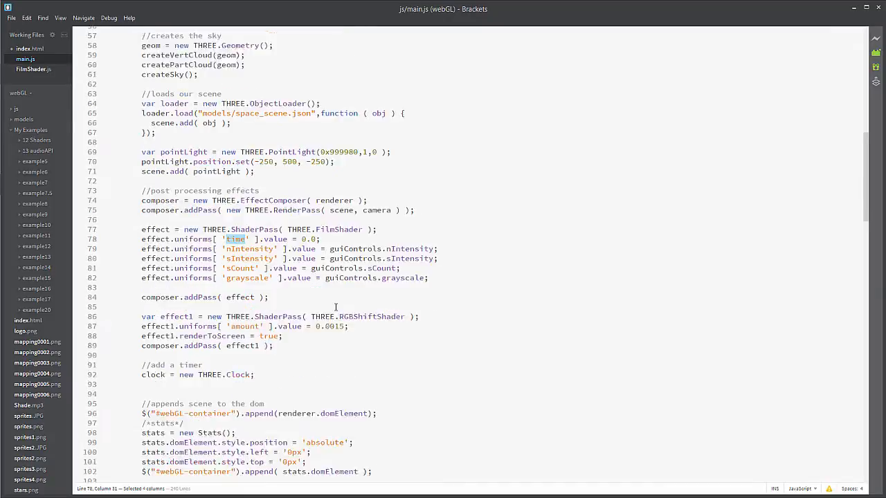
- Highlight composer.render() and the change variable scaling the time uniform in render()
scroll("down", 3)
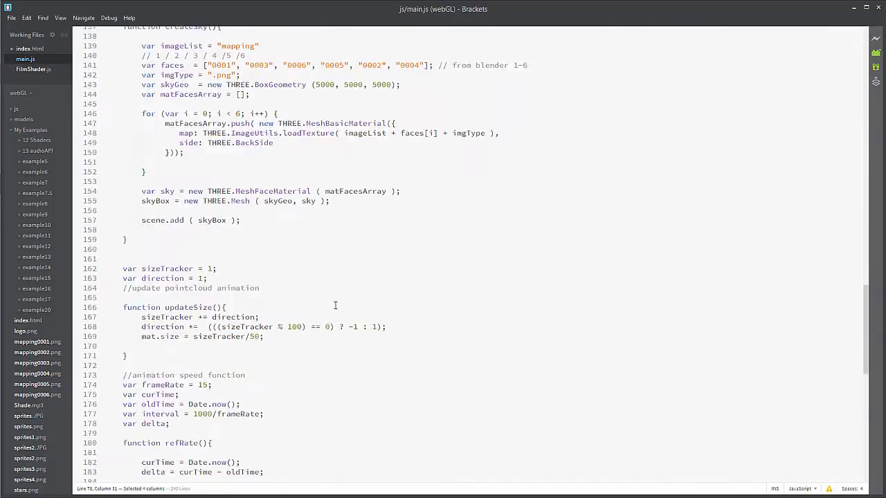
scroll("down", 3)
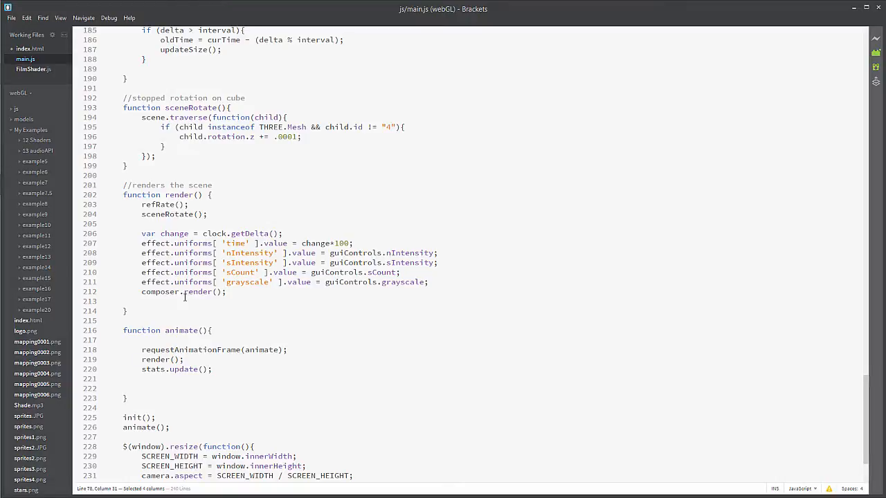
double_click(197, 292)
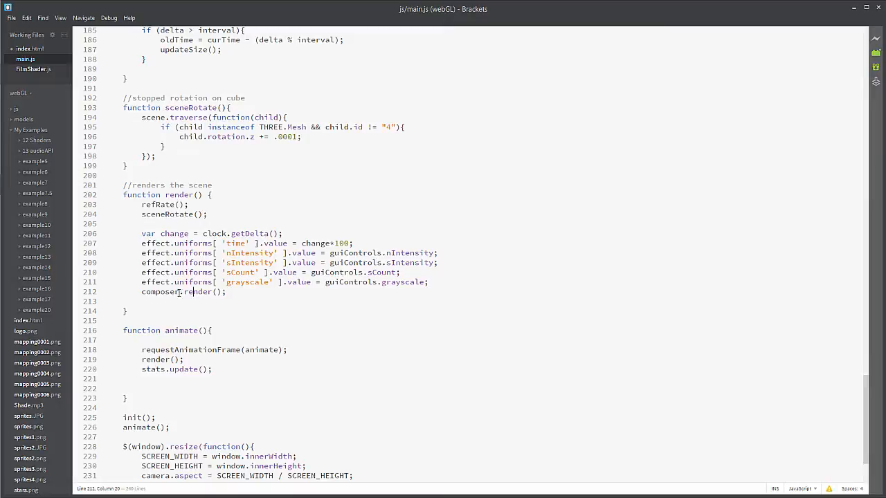
double_click(161, 291)
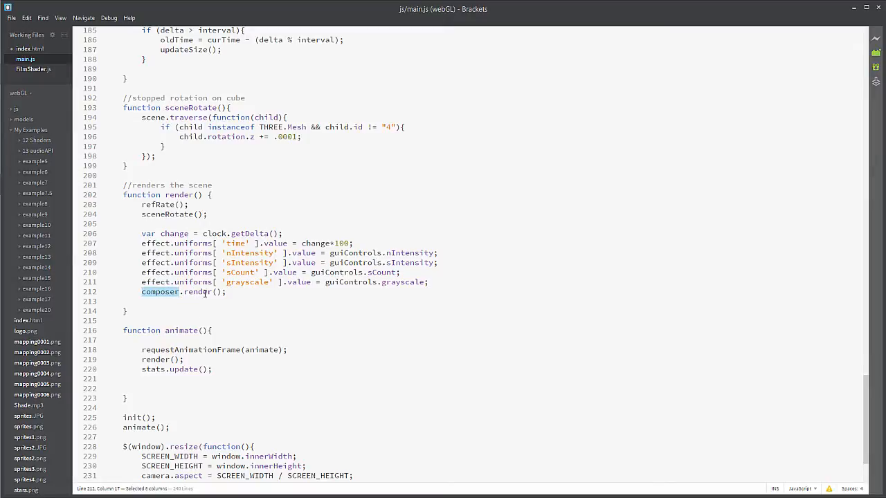
double_click(196, 291)
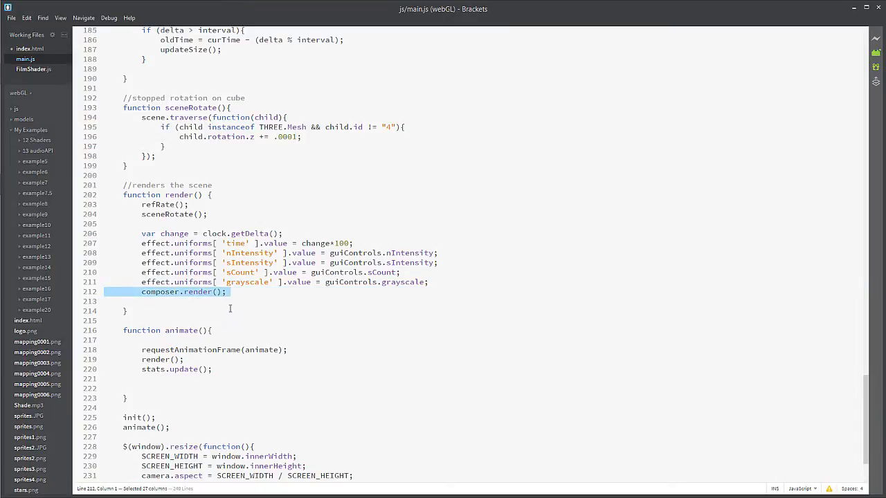
mouse_move(238, 352)
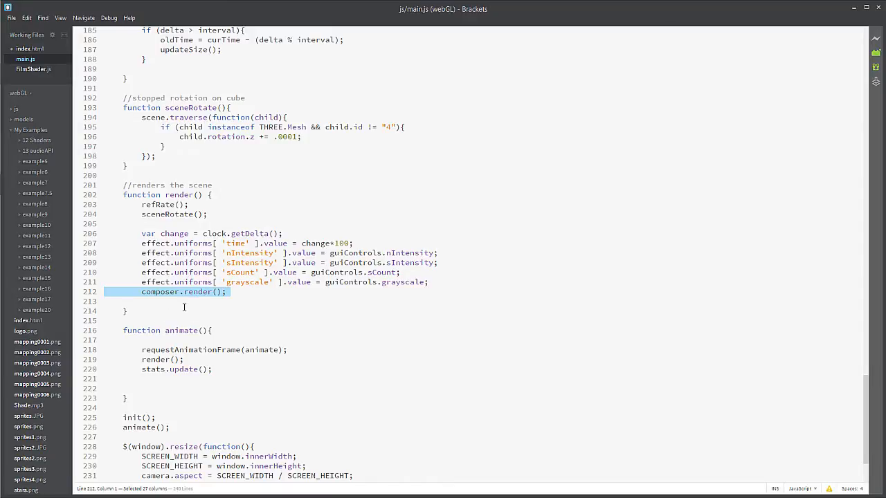
mouse_move(272, 228)
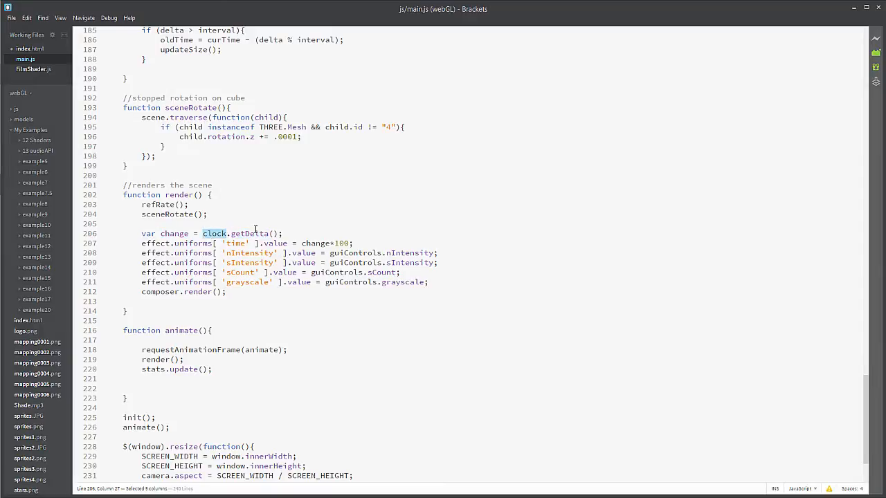
double_click(173, 233)
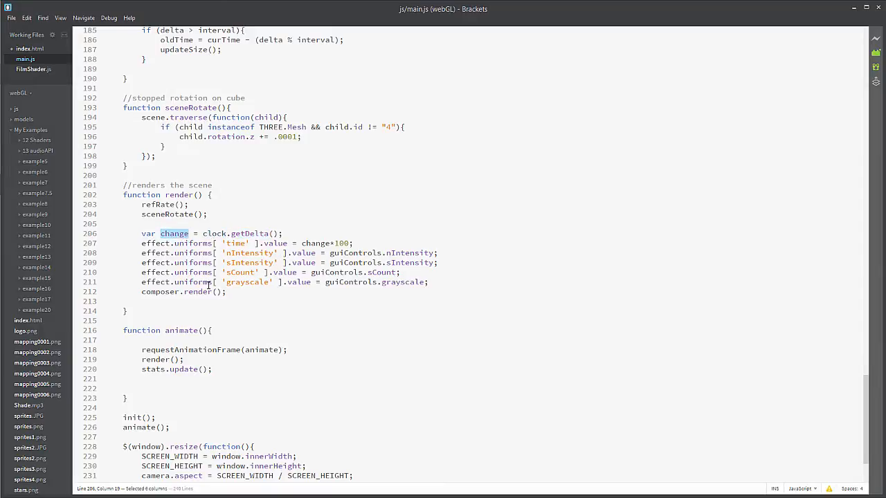
double_click(314, 243)
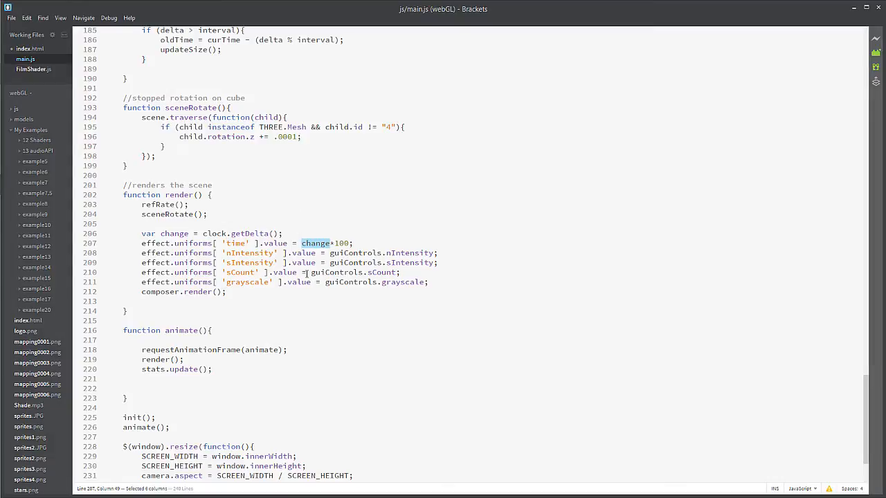
mouse_move(31, 70)
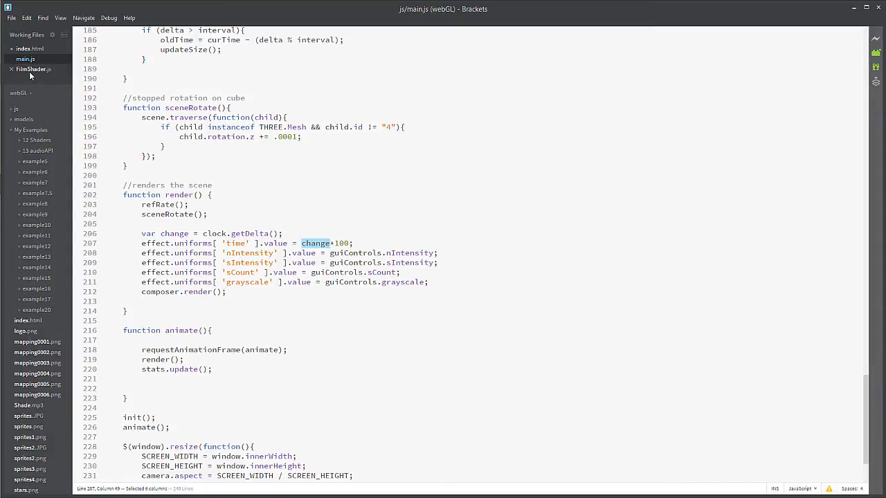
- Open FilmShader.js and review its uniform defaults and vertexShader block
left_click(34, 68)
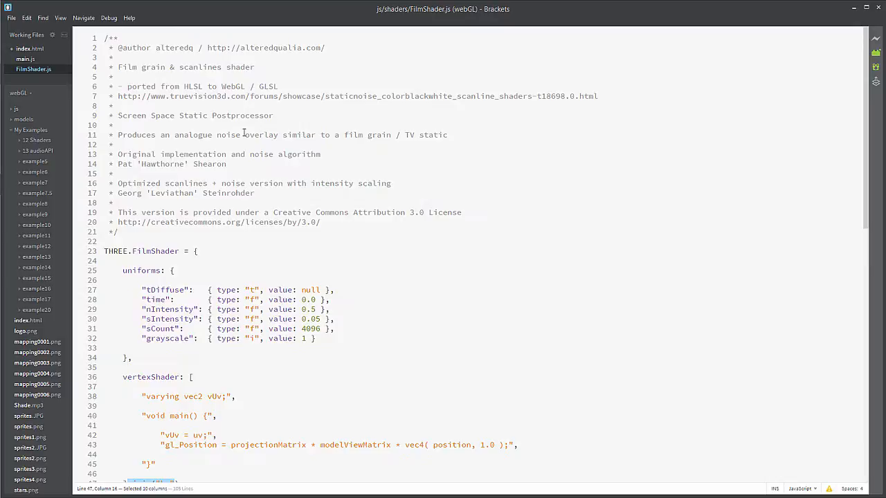
scroll("down", 3)
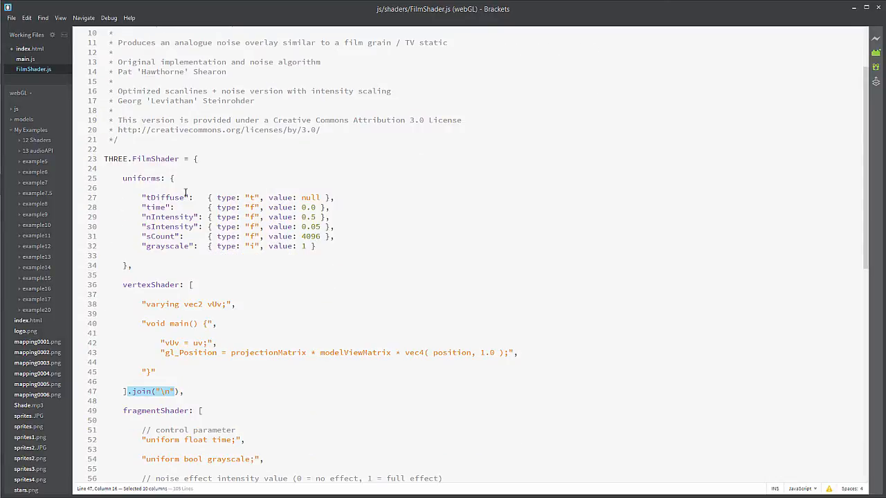
mouse_move(202, 212)
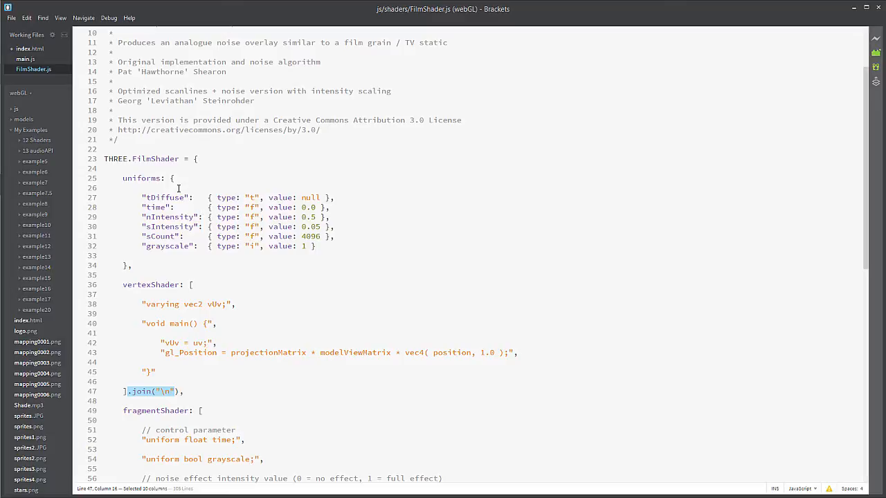
mouse_move(215, 164)
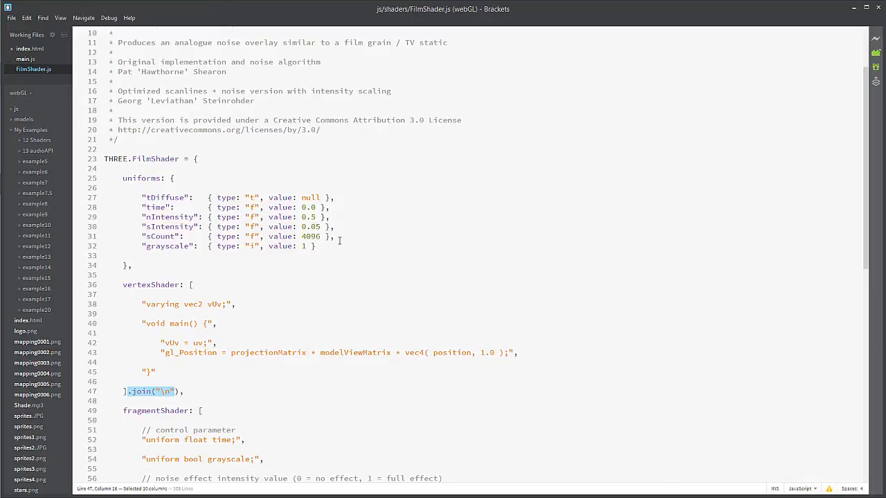
mouse_move(312, 235)
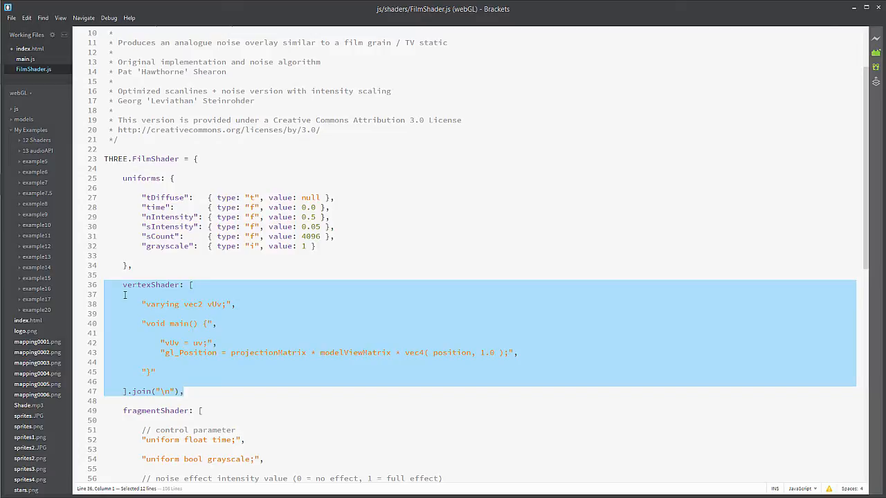
left_click(158, 372)
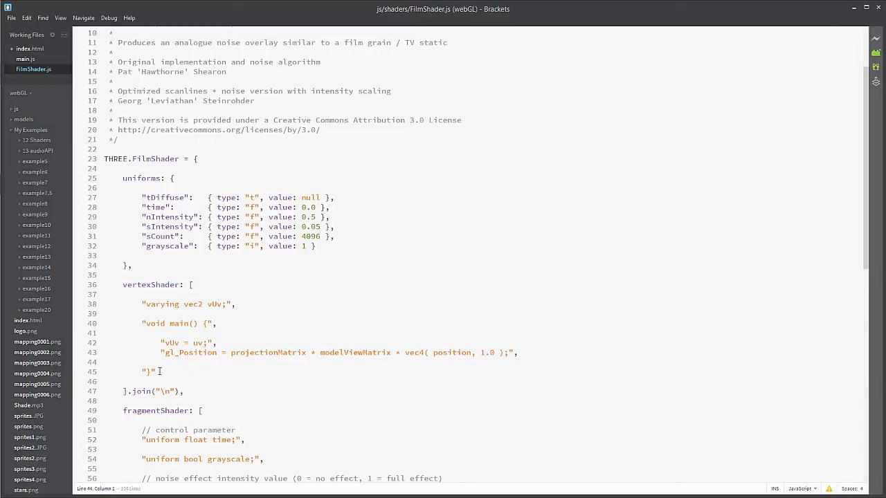
left_click(155, 372)
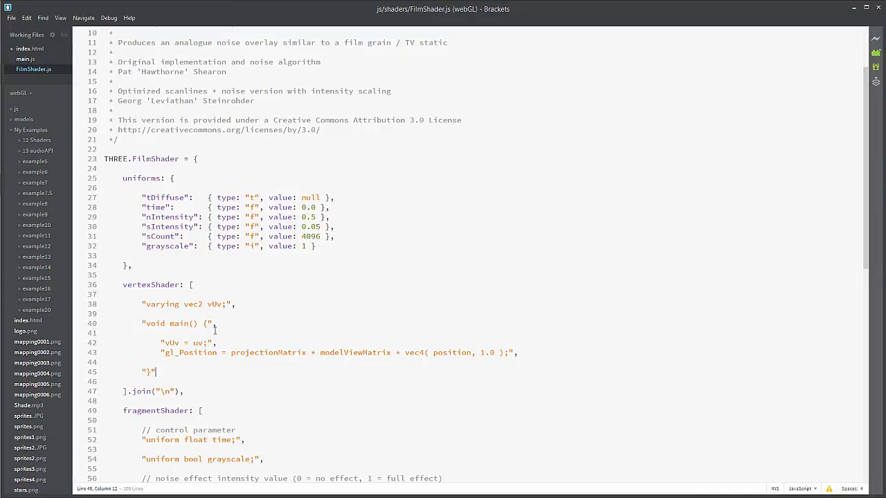
scroll("down", 3)
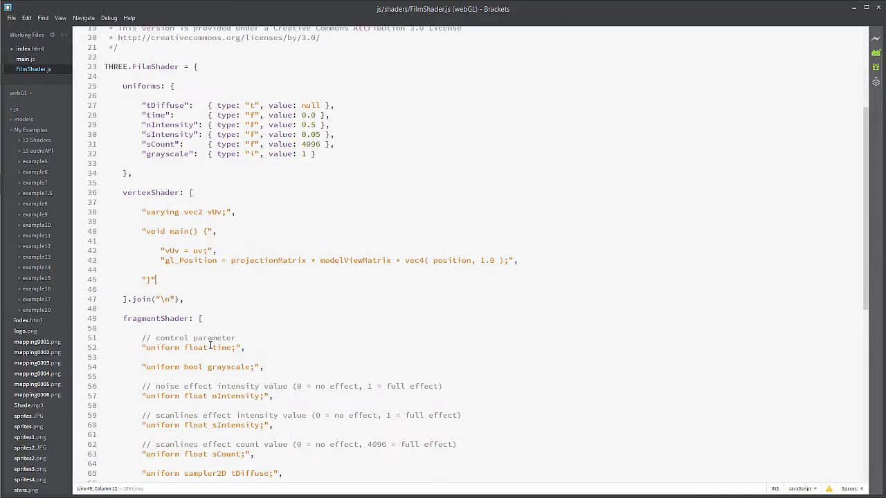
scroll("down", 3)
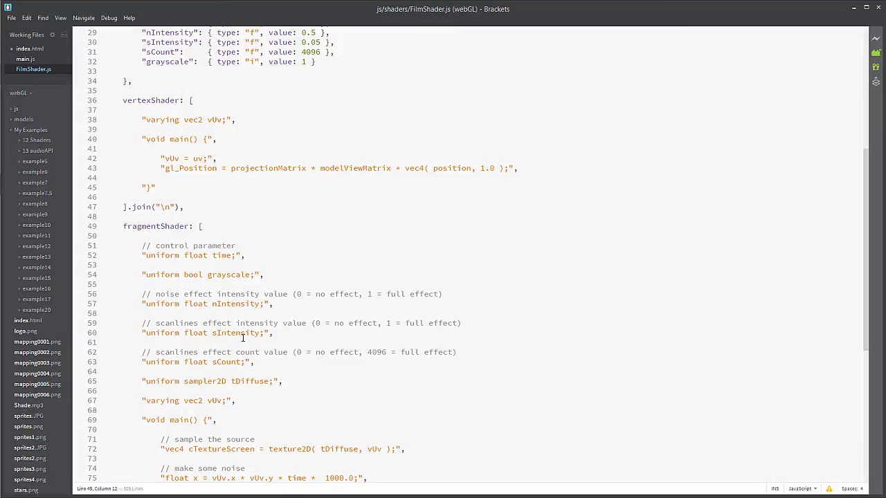
mouse_move(245, 338)
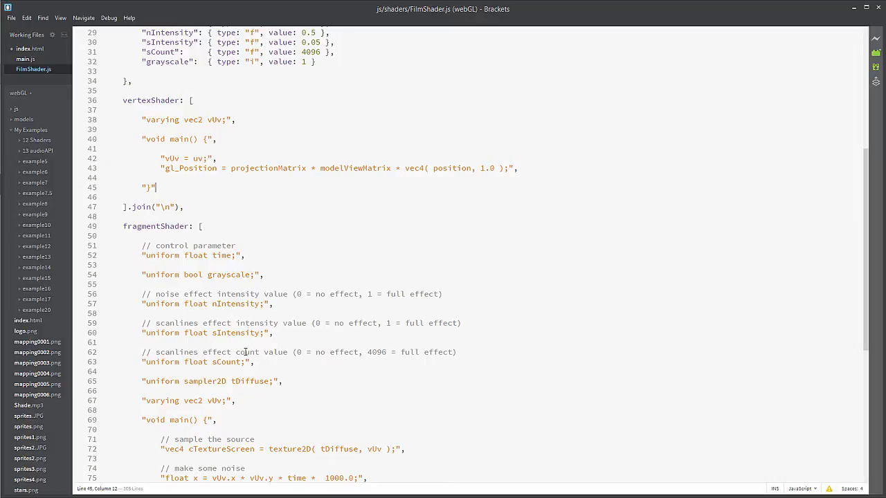
mouse_move(281, 314)
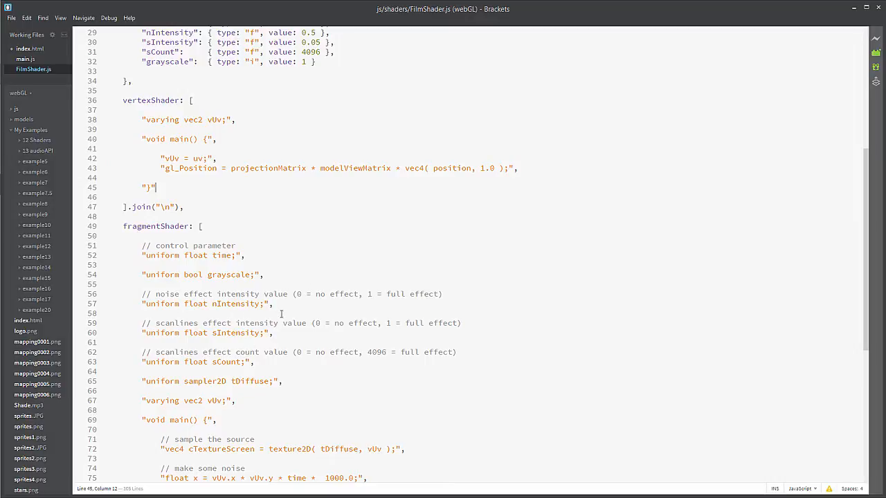
scroll("down", 3)
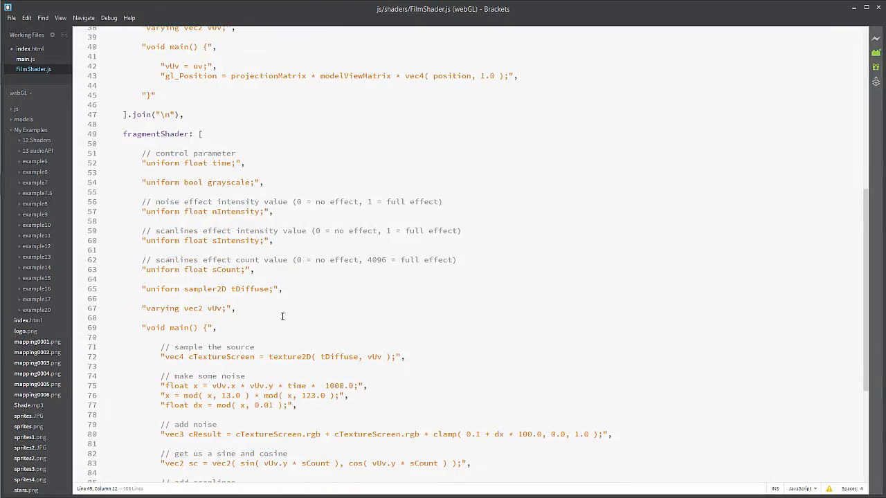
mouse_move(285, 317)
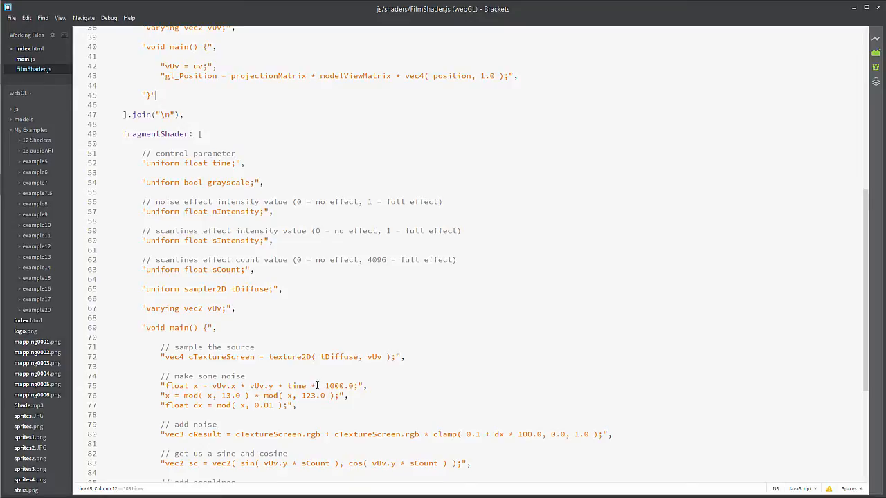
double_click(294, 385)
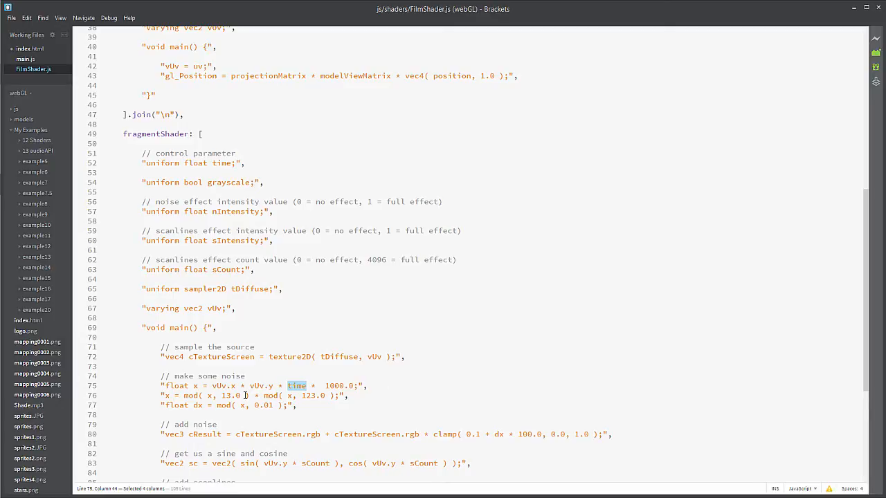
mouse_move(301, 423)
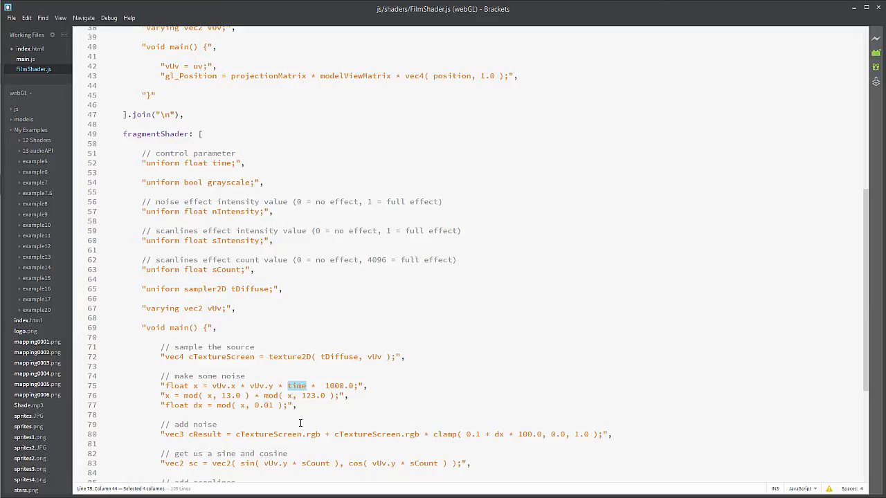
mouse_move(381, 327)
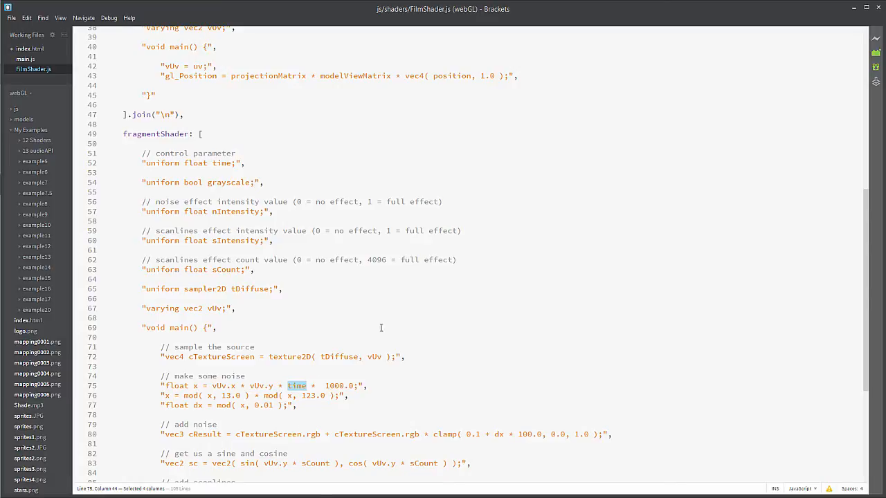
mouse_move(388, 211)
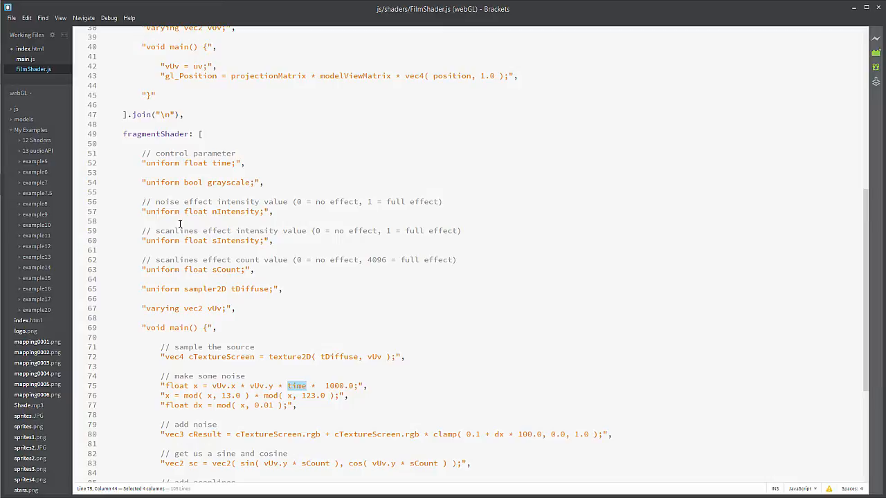
mouse_move(416, 256)
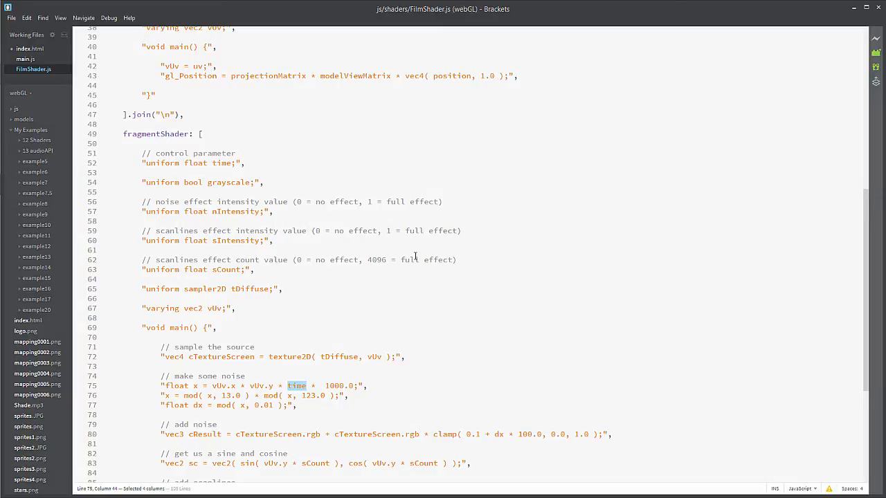
mouse_move(451, 285)
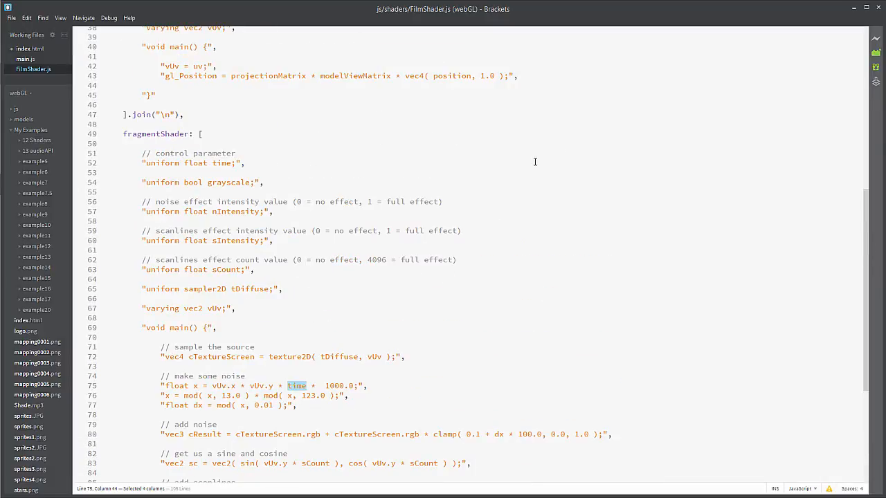
mouse_move(125, 207)
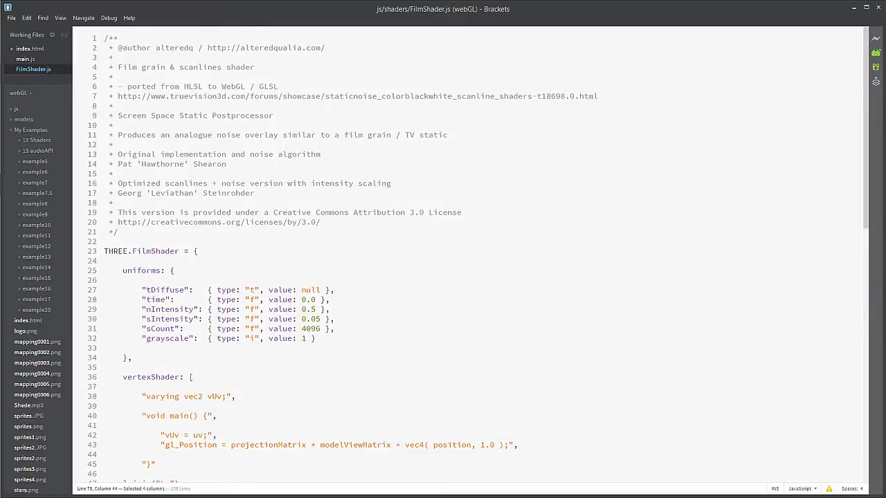
mouse_move(365, 180)
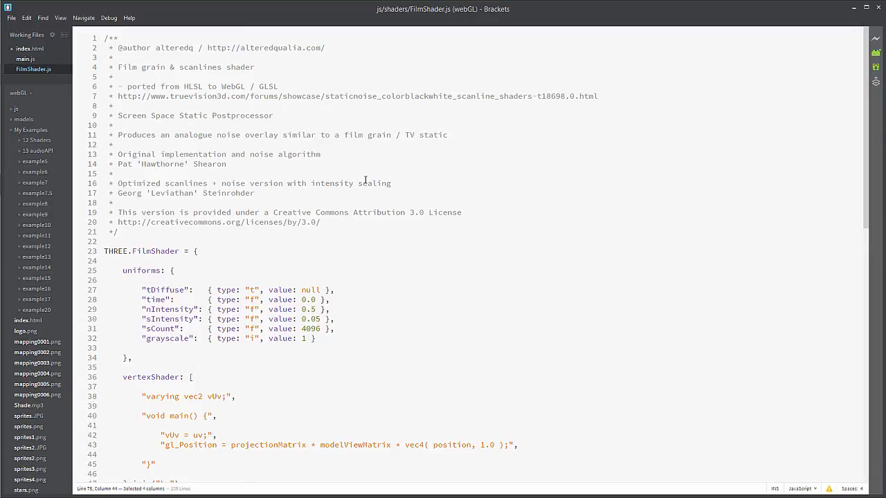
scroll("down", 3)
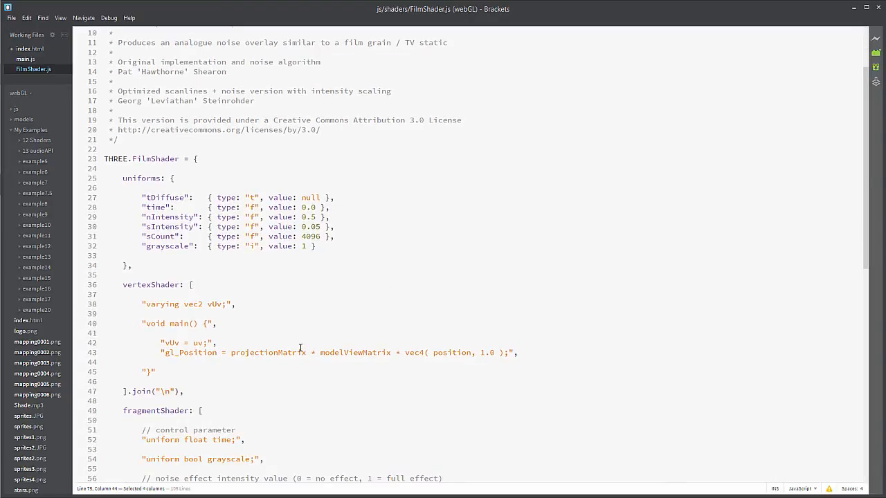
mouse_move(201, 212)
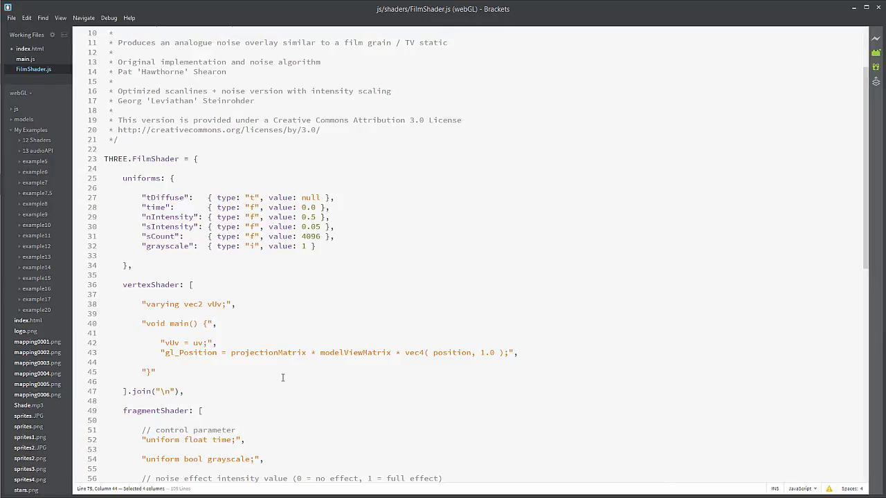
mouse_move(187, 378)
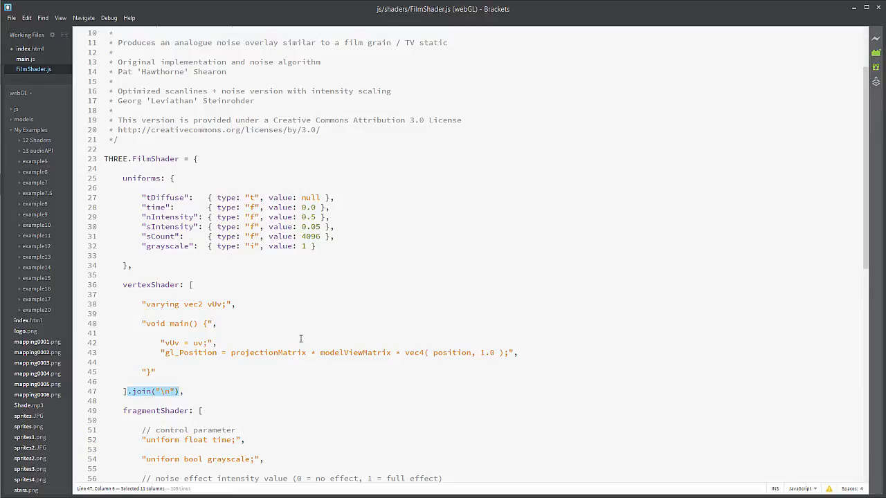
scroll("down", 3)
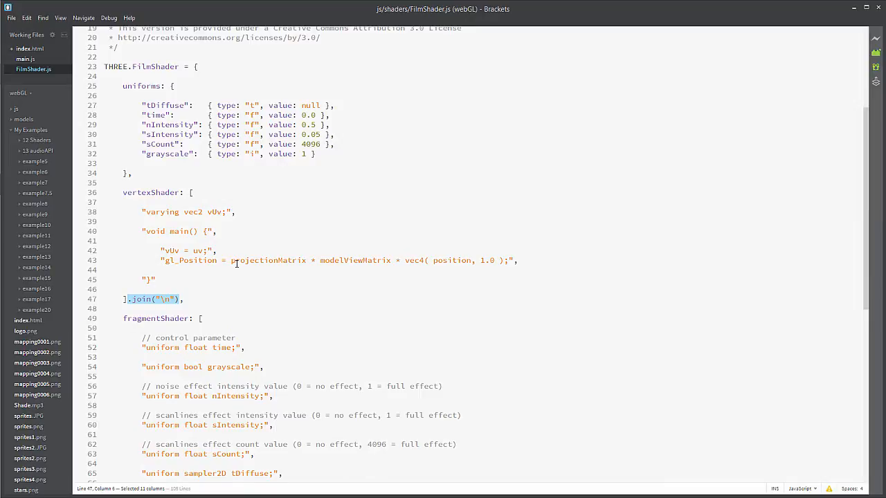
scroll("down", 3)
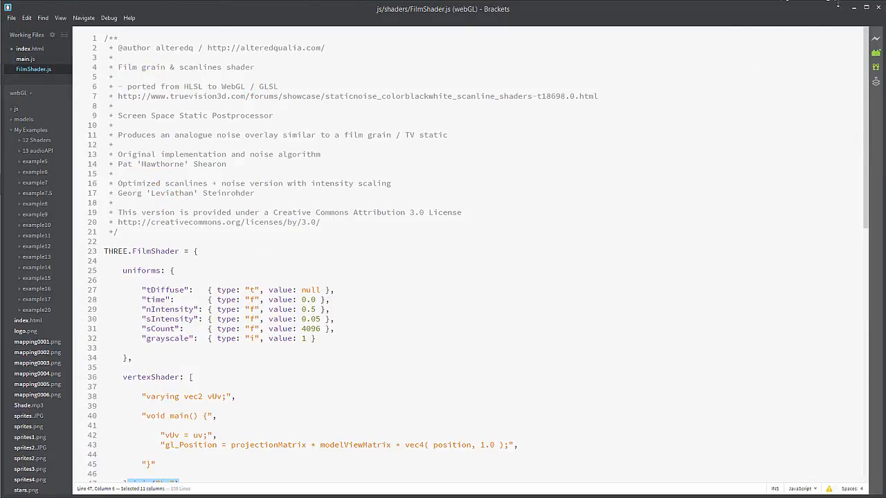
- Return to main.js and highlight the models/space_scene.json loader path
left_click(28, 59)
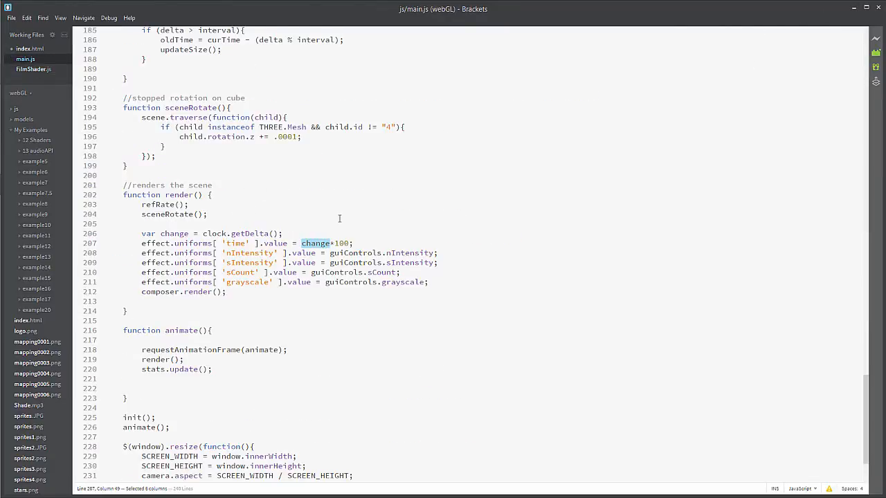
scroll("up", 3)
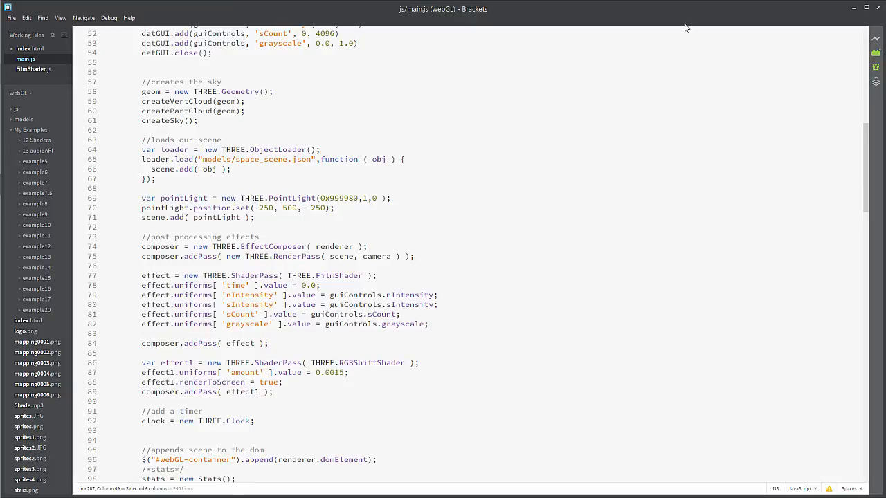
mouse_move(690, 126)
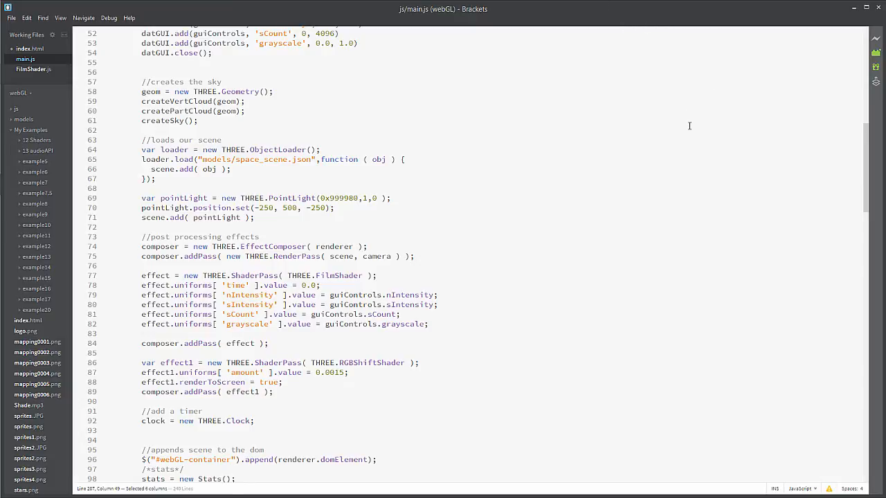
mouse_move(344, 139)
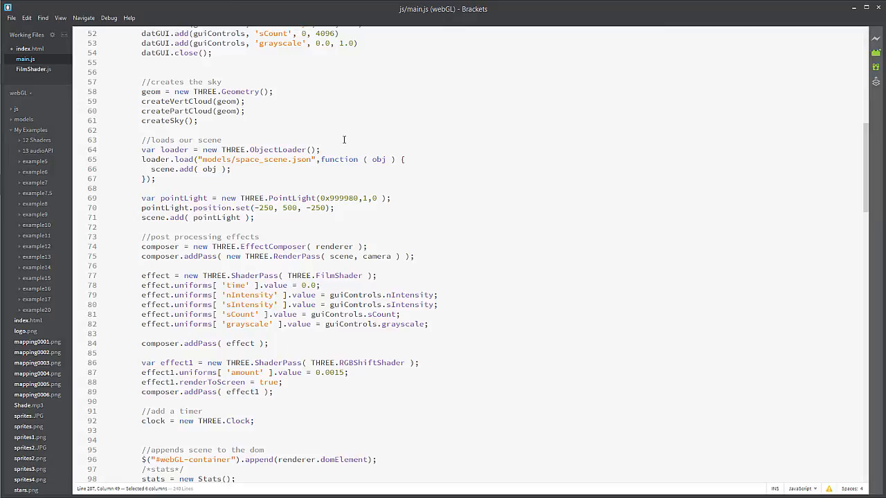
mouse_move(366, 141)
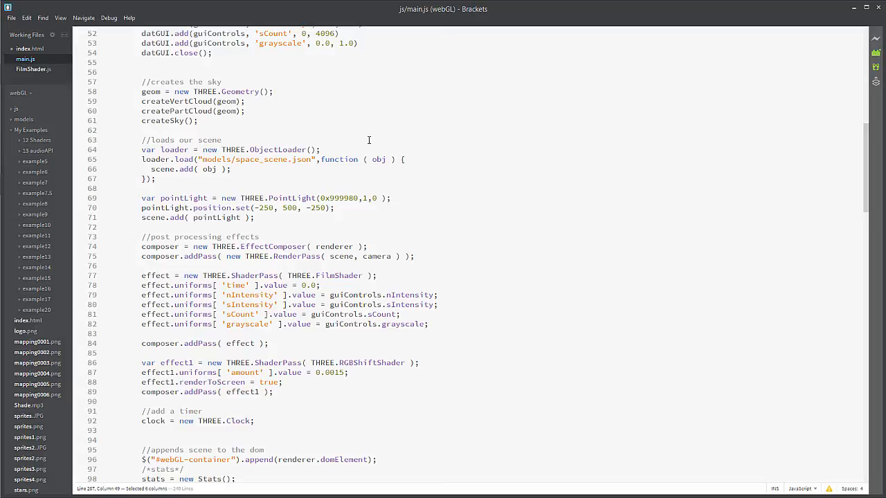
mouse_move(365, 135)
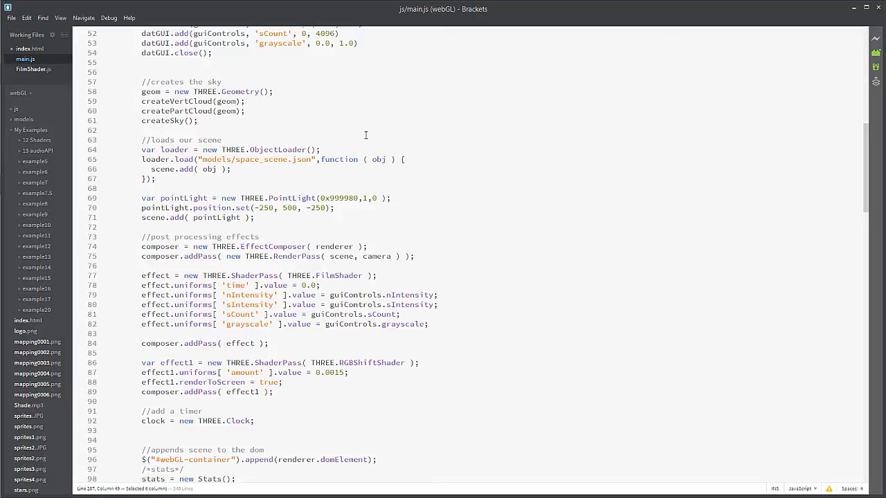
double_click(258, 160)
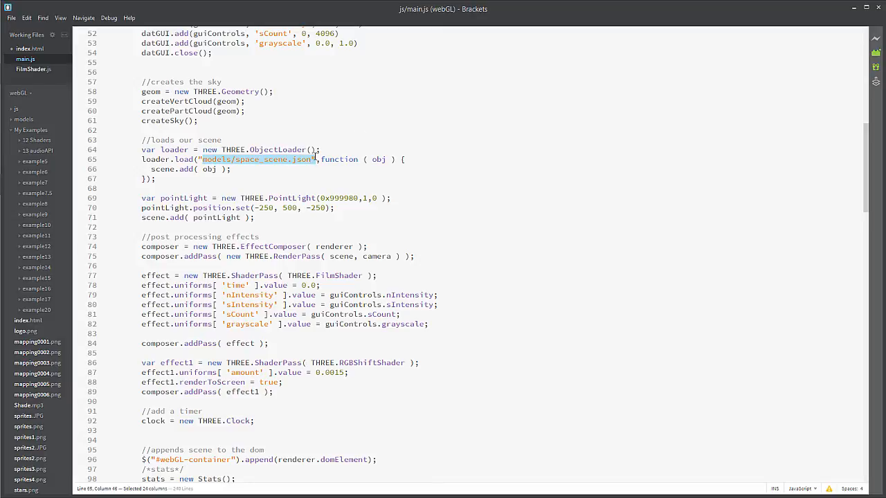